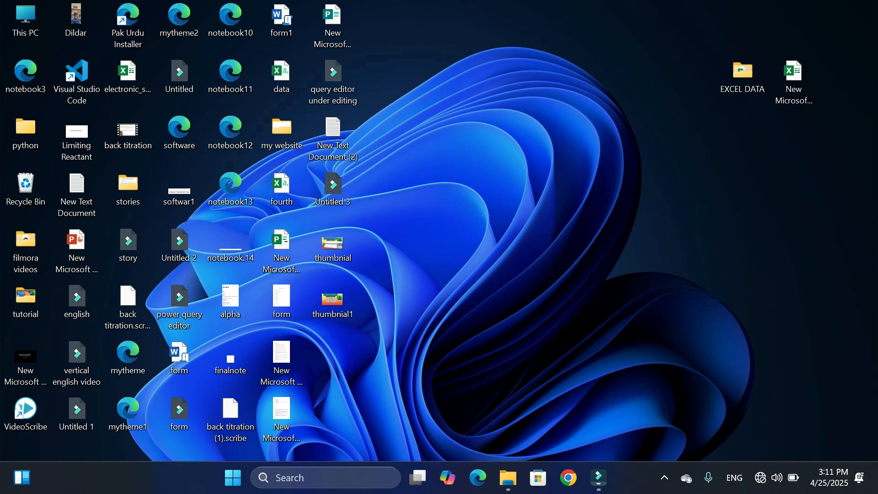
Launch the New Microsoft Excel Worksheet file from the Windows desktop
left_click(742, 77)
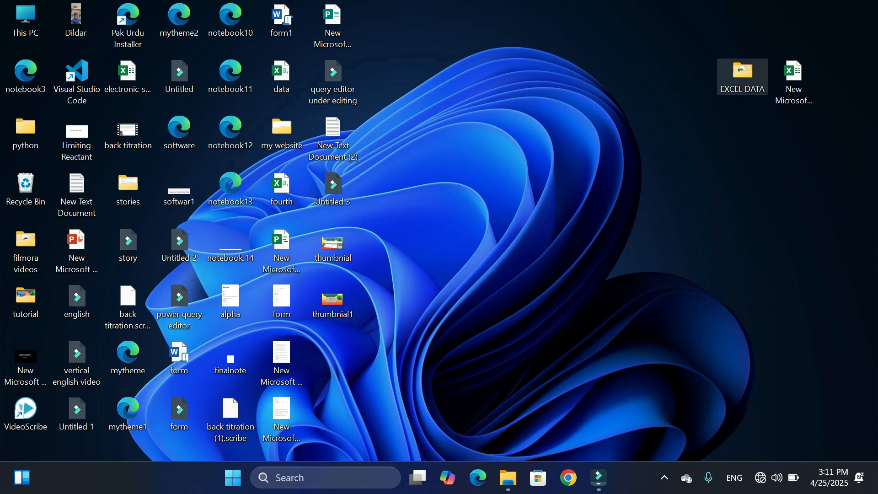
left_click(793, 71)
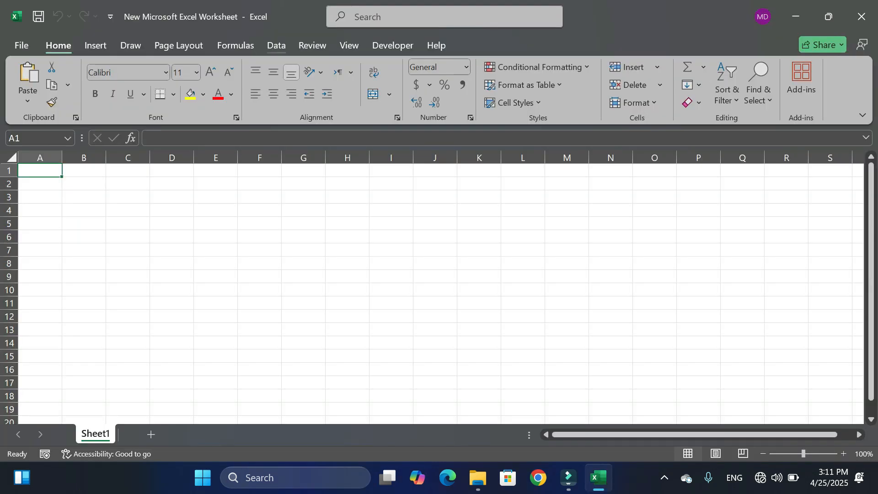
Start a Get Data import from the Data ribbon to reach the From Folder source
left_click(275, 46)
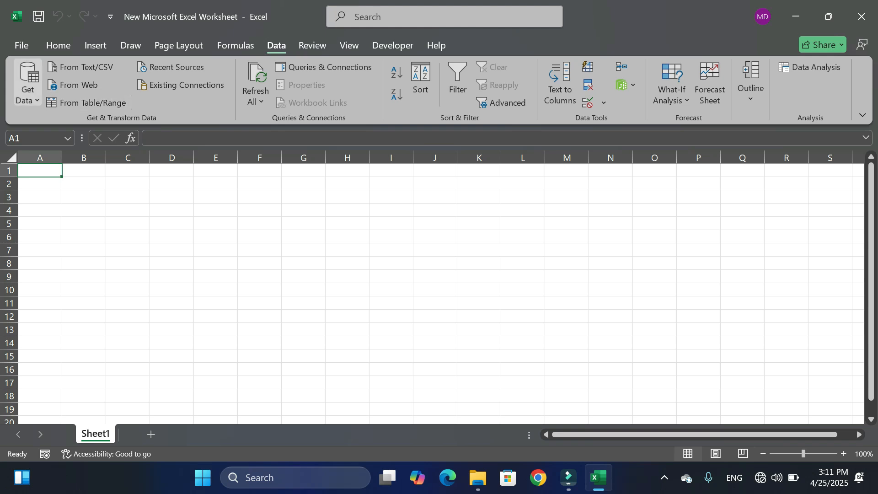
left_click(26, 84)
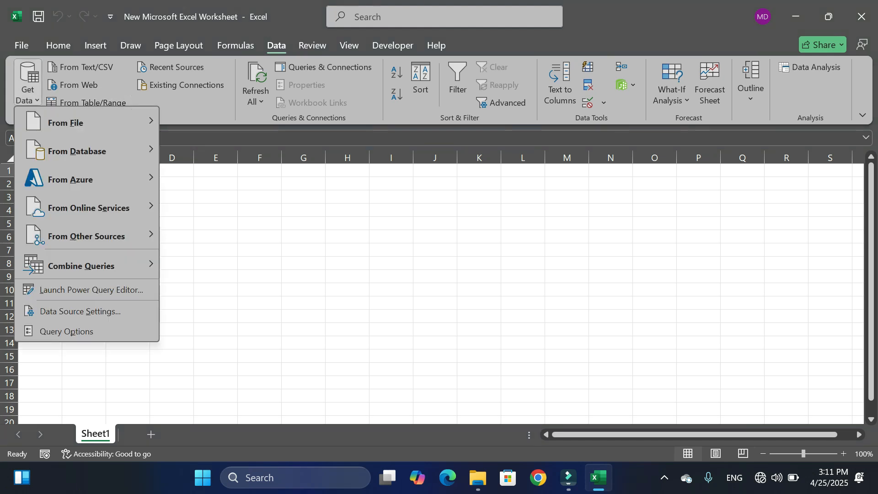
mouse_move(65, 123)
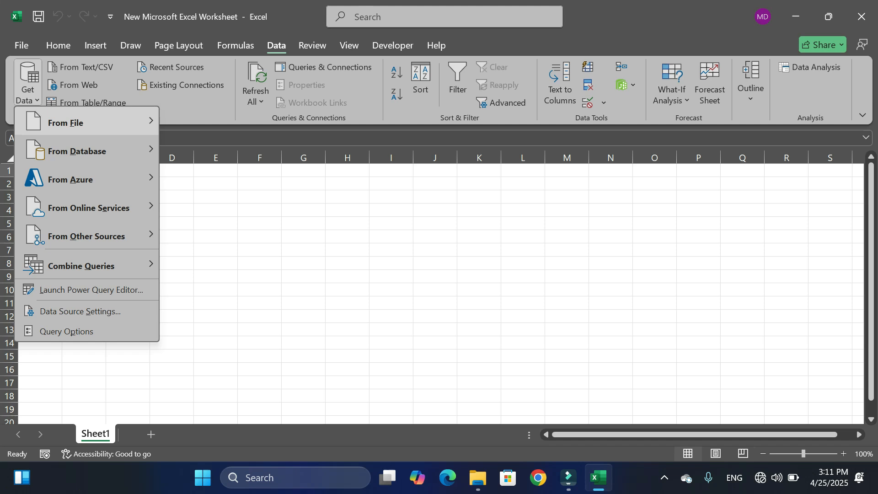
mouse_move(65, 122)
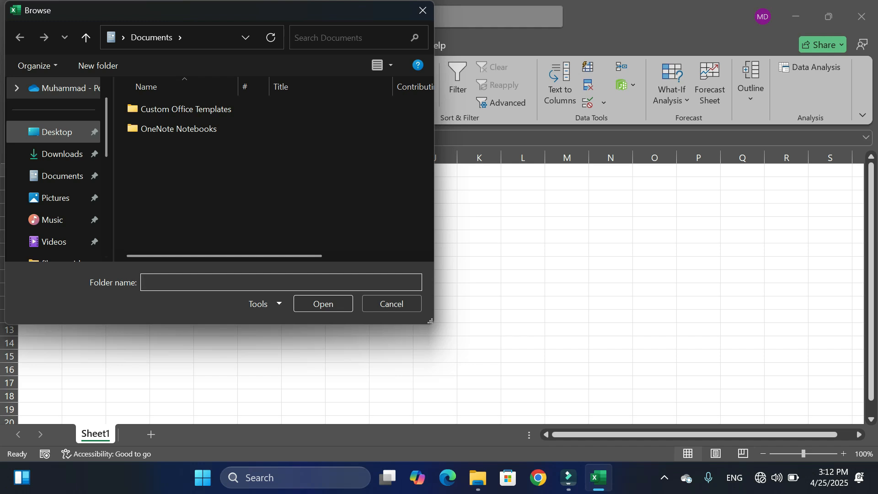
Choose the Desktop's EXCEL DATA folder as the source, previewing the three quarterly workbooks
left_click(56, 132)
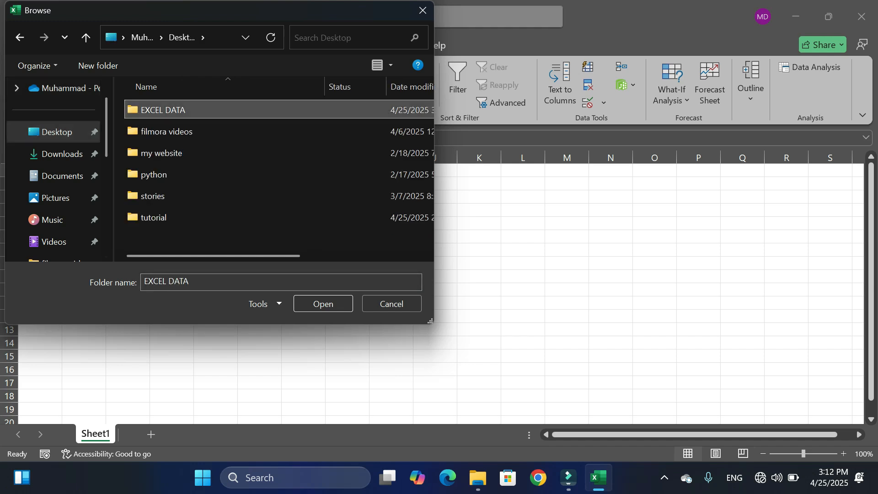
left_click(391, 303)
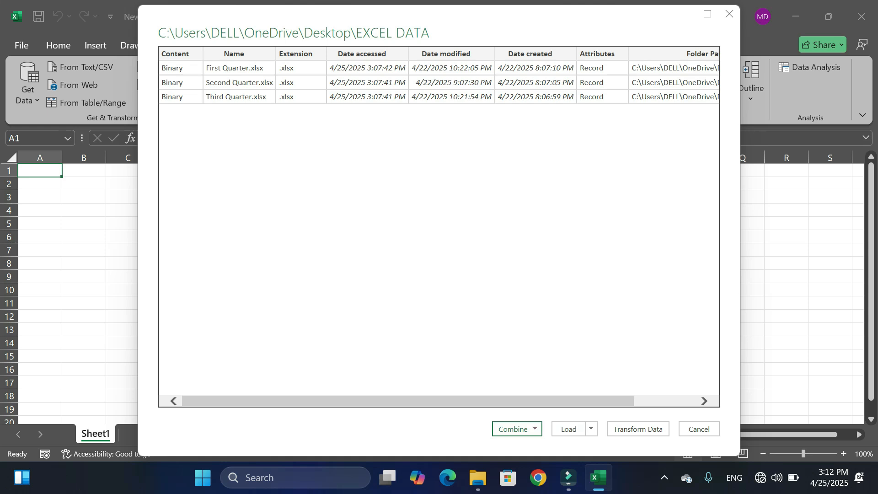
Run Combine & Transform Data on the three quarterly files
left_click(532, 429)
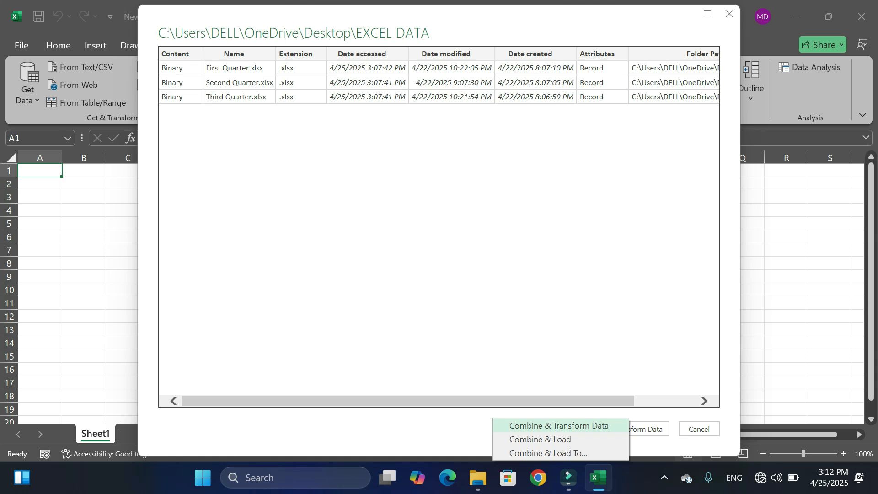
left_click(558, 426)
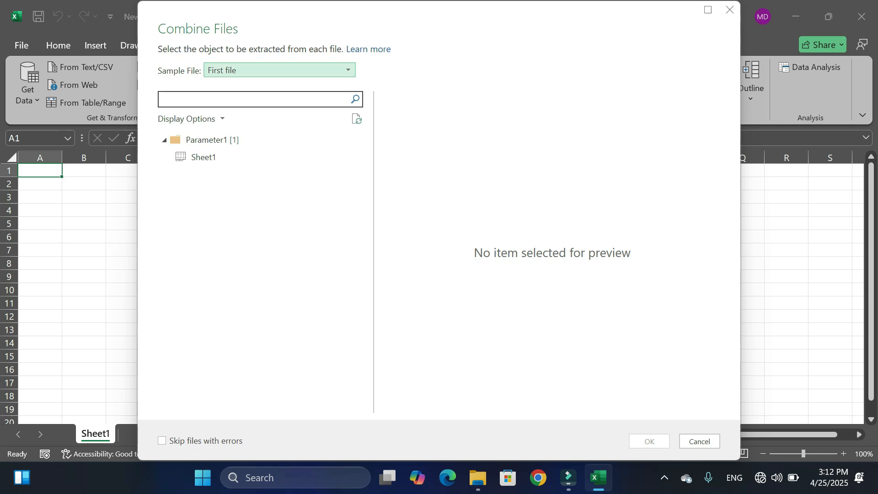
Extract Sheet1 from every file into one EXCEL DATA query of 9 columns and 70 rows
left_click(204, 158)
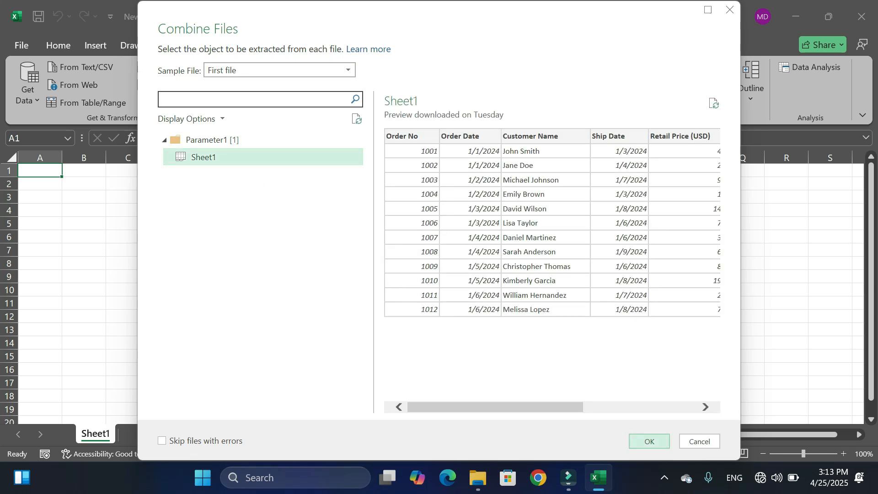
left_click(647, 441)
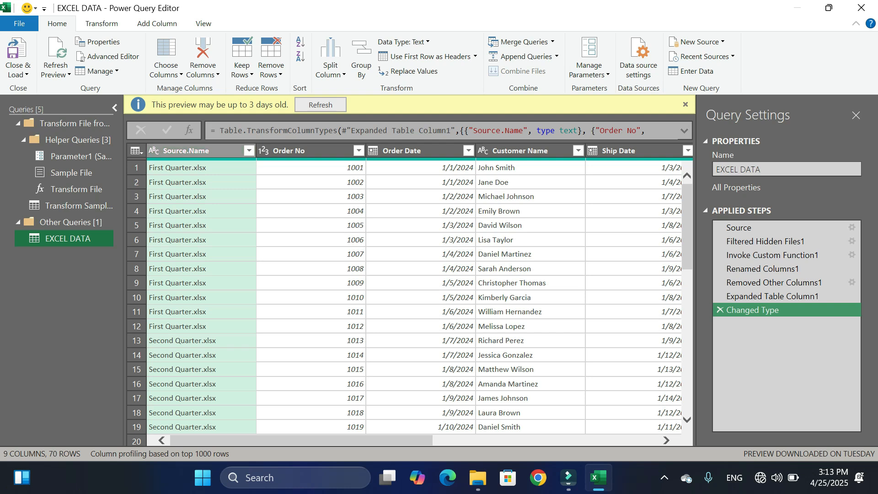
Filter Source.Name keeping all three quarterly files, then review the 70 rows
left_click(246, 151)
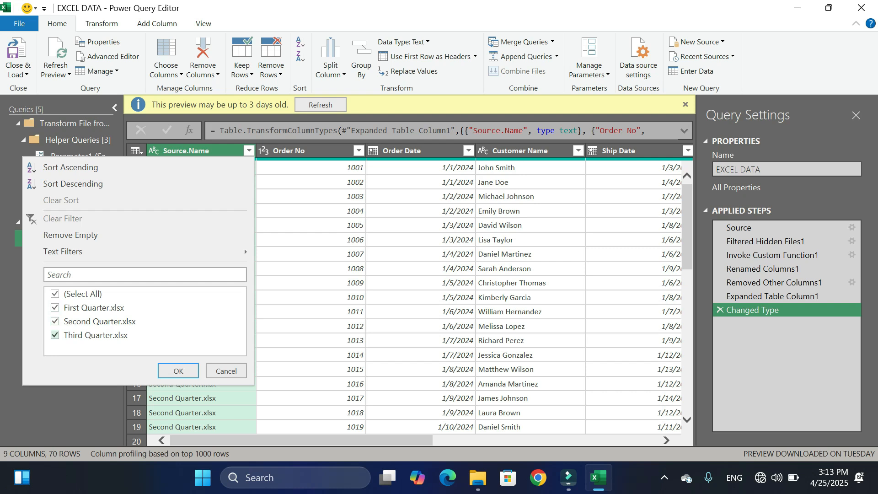
left_click(178, 371)
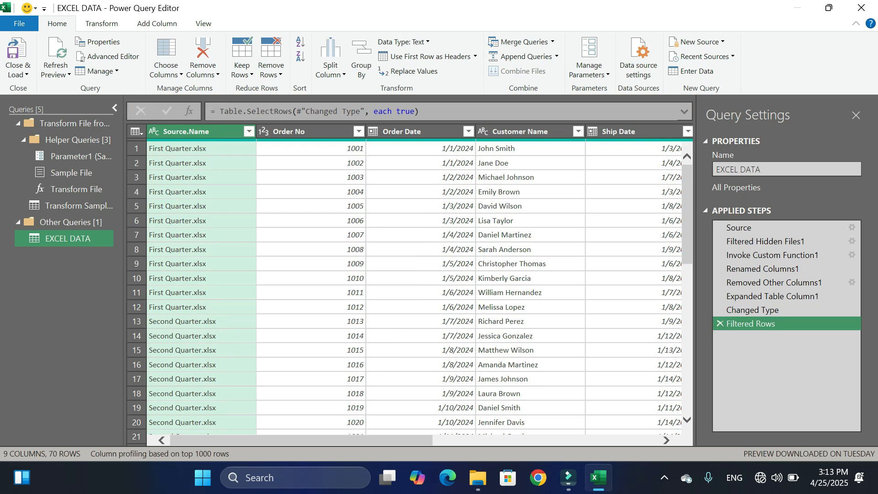
scroll("down", 3)
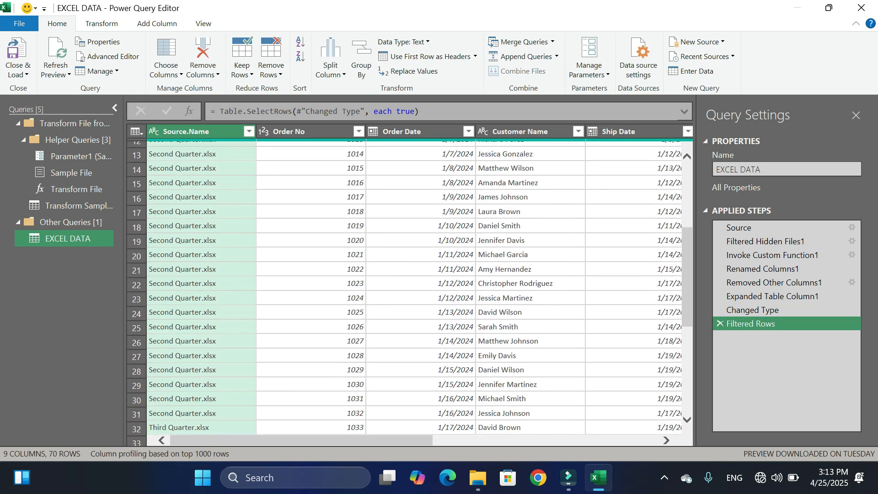
scroll("down", 3)
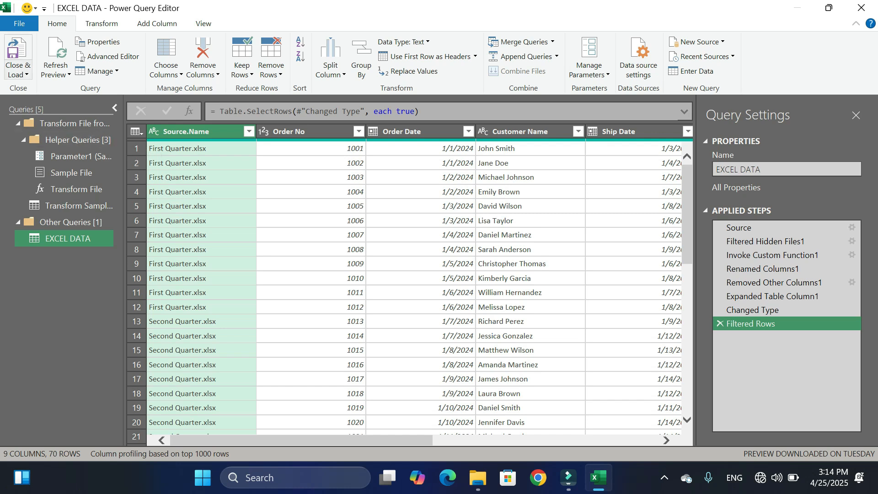
Close & Load the query as the 70-row EXCEL_DATA table and dismiss Queries & Connections
left_click(16, 74)
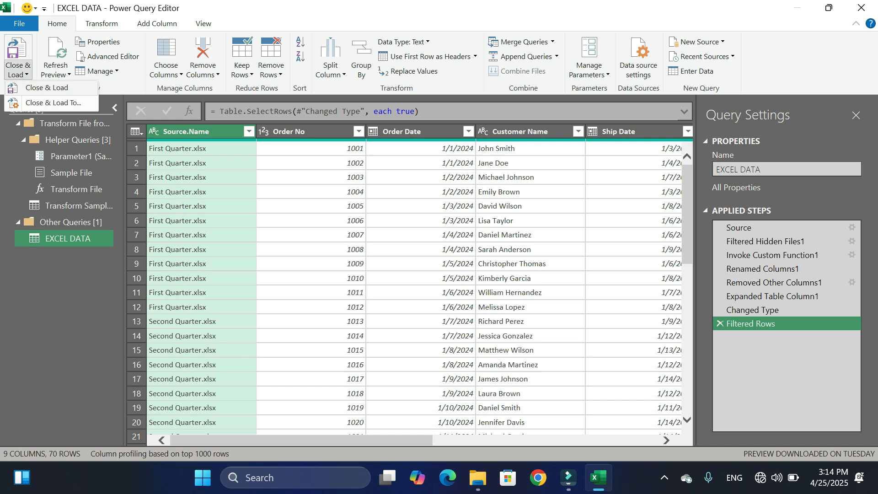
left_click(47, 88)
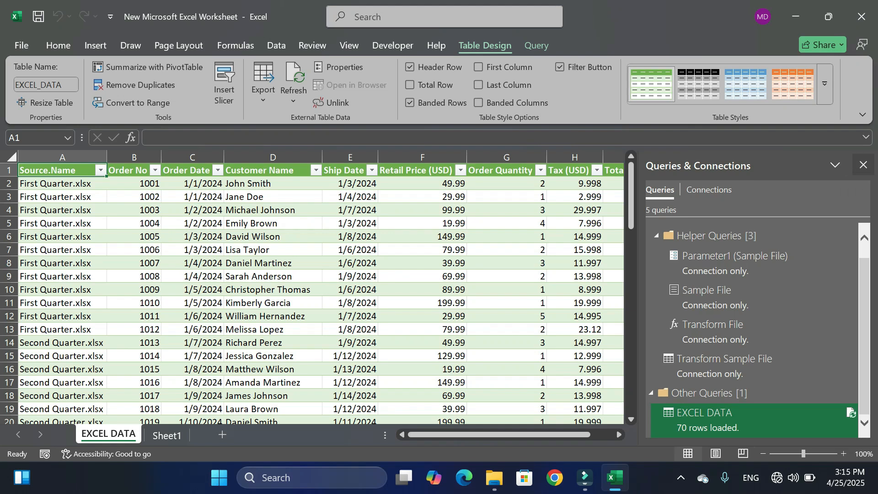
left_click(863, 165)
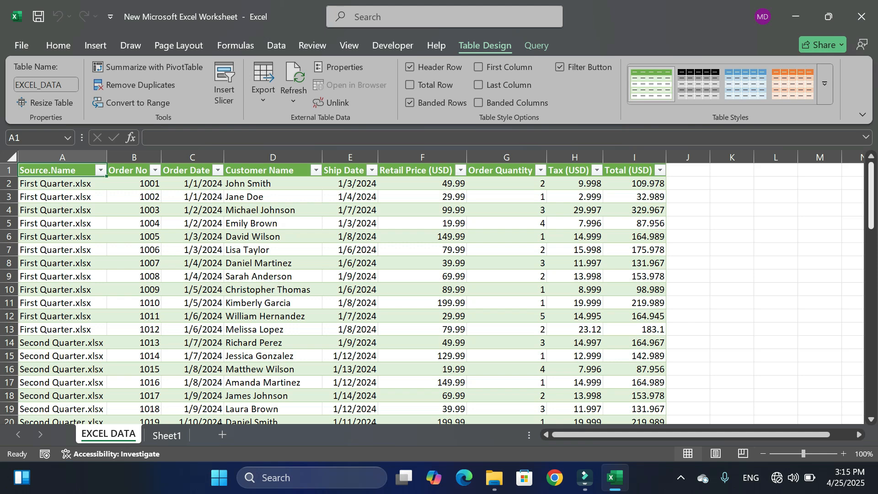